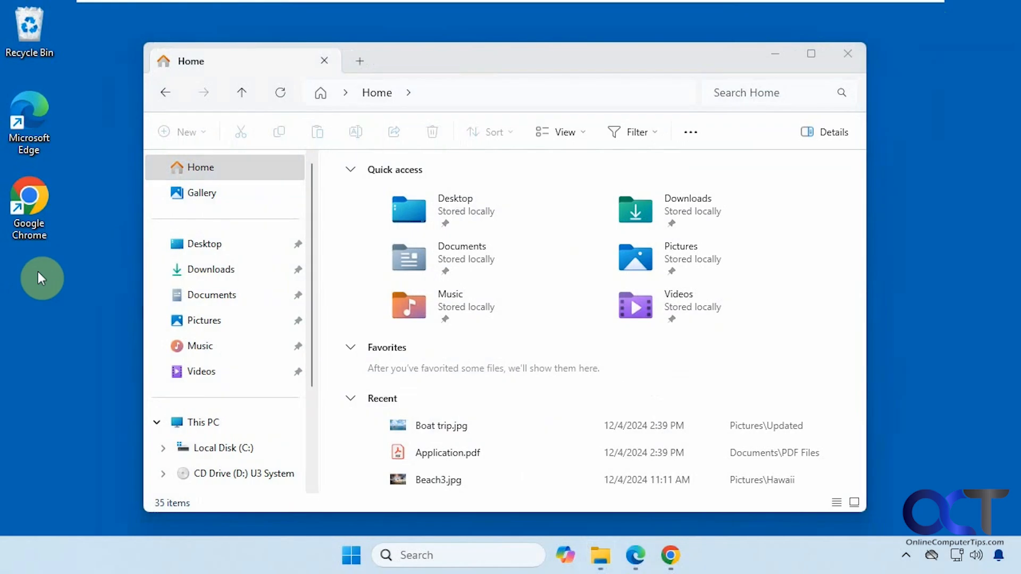
mouse_move(279, 132)
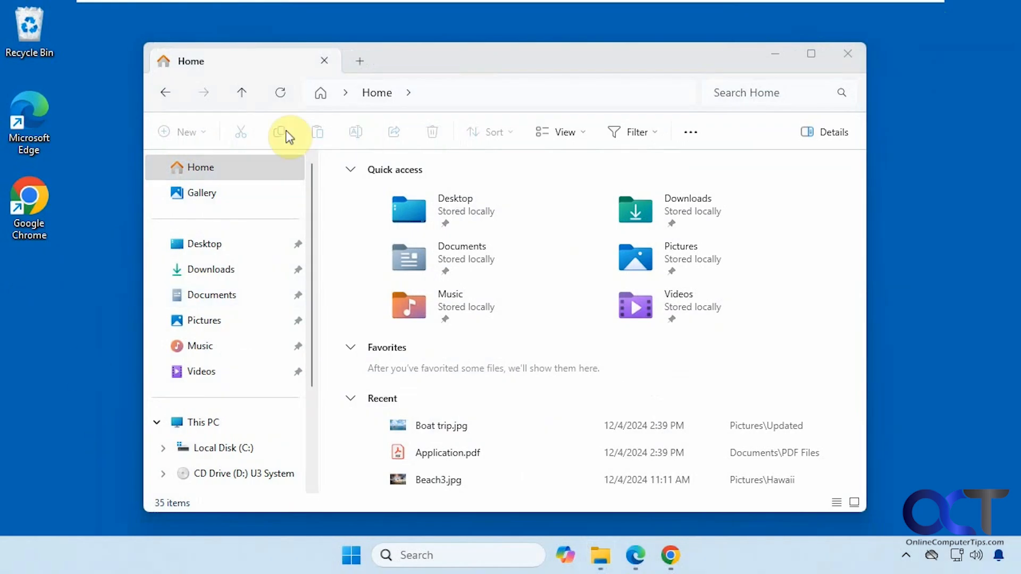
mouse_move(247, 273)
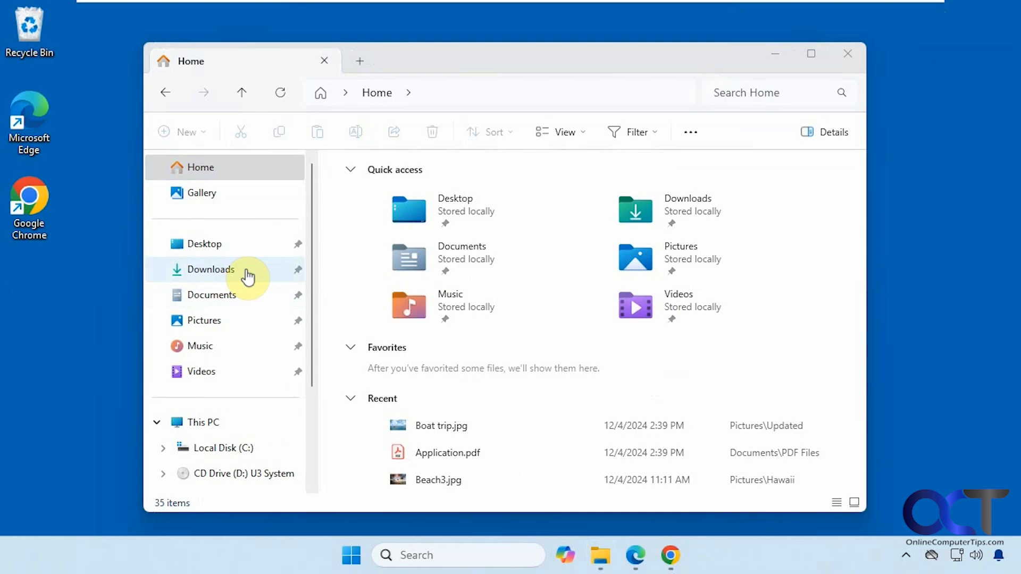
mouse_move(271, 333)
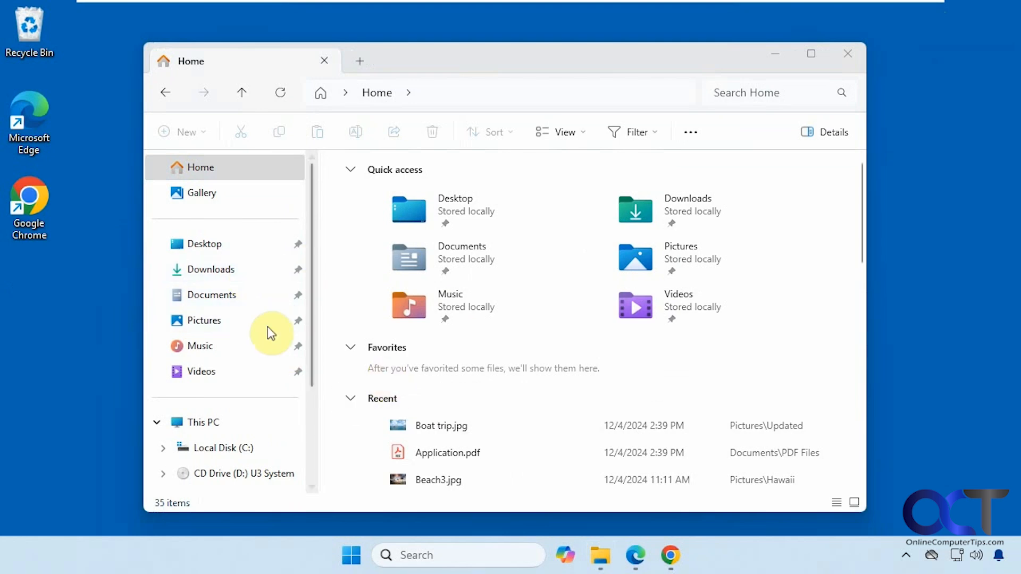
mouse_move(264, 408)
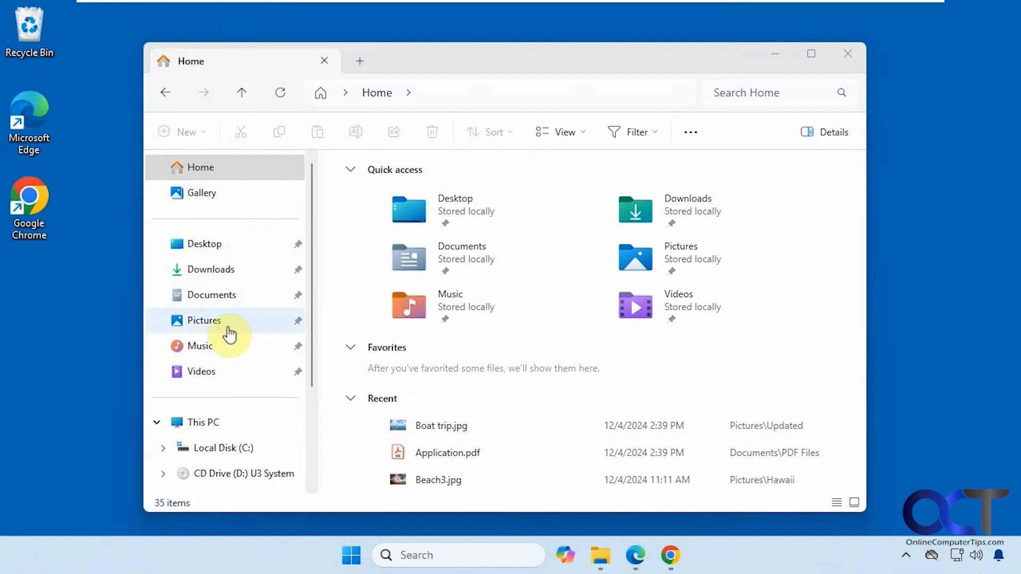
mouse_move(225, 269)
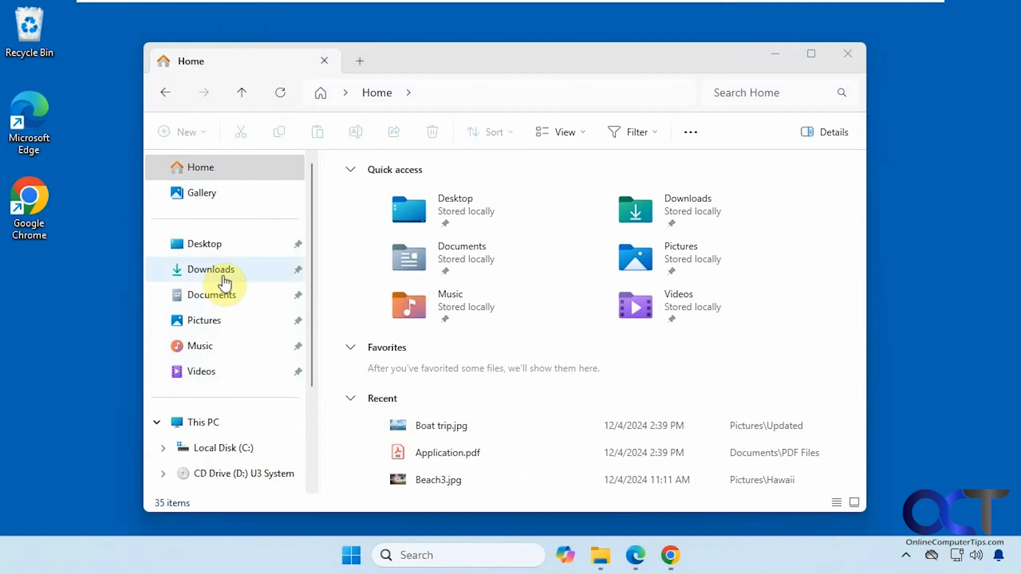
mouse_move(234, 368)
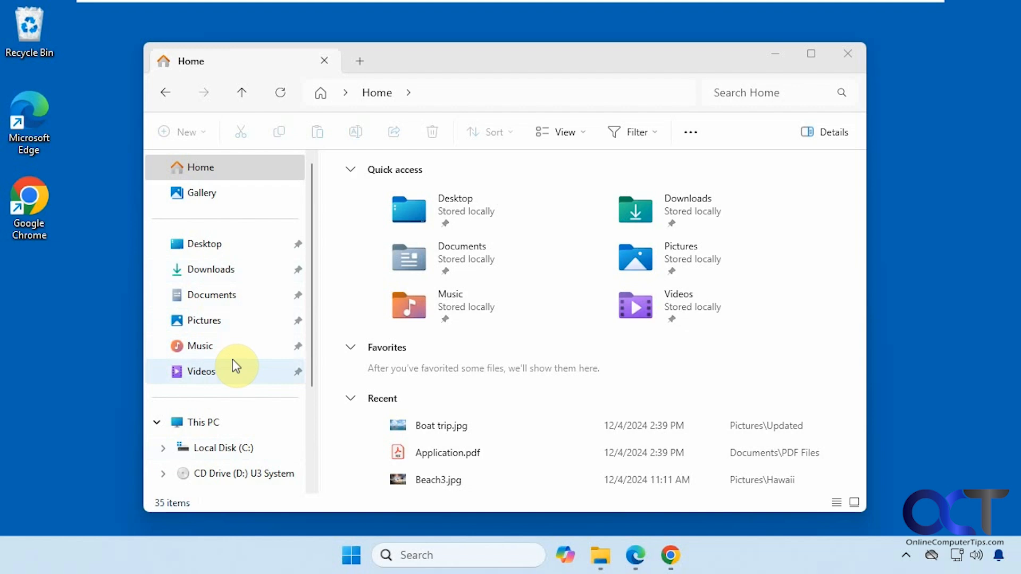
mouse_move(352, 301)
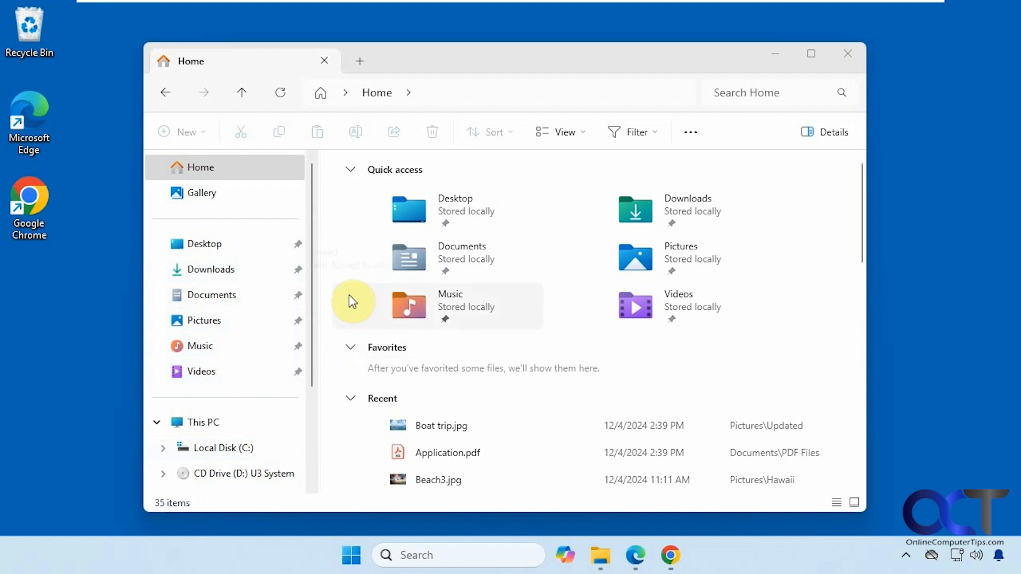
mouse_move(224, 371)
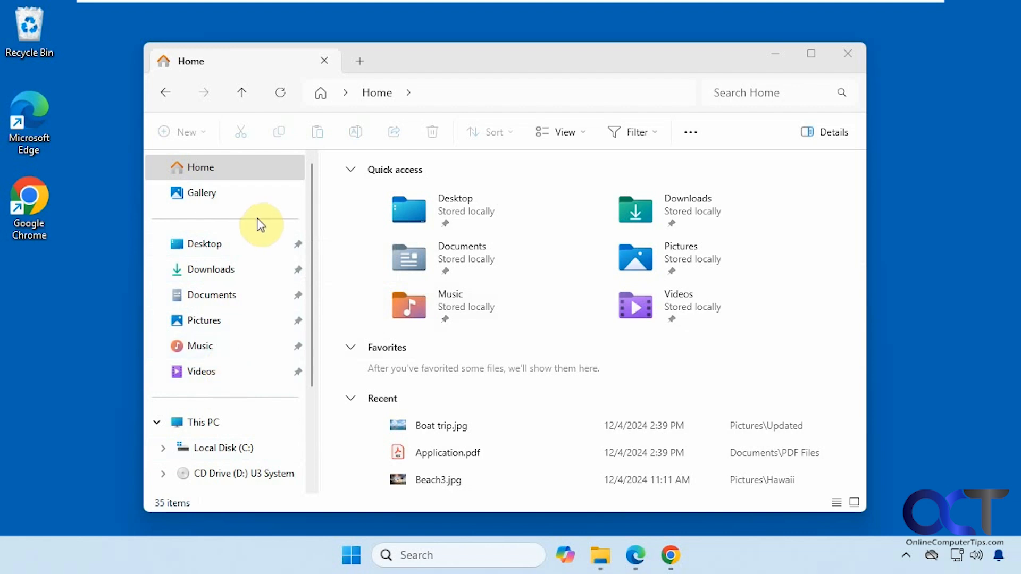
mouse_move(514, 103)
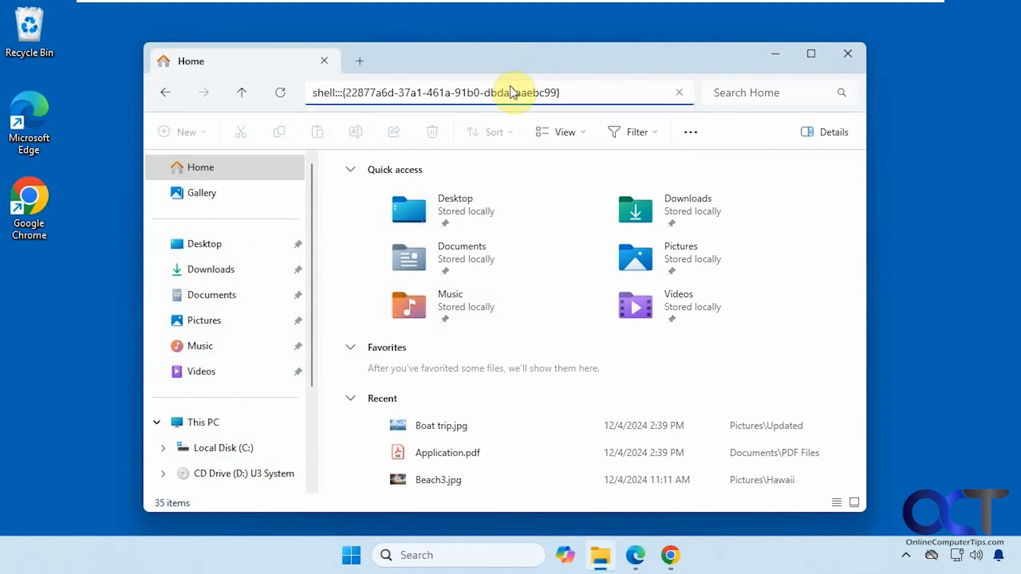
Navigate to the Recent folders location via the shell:::{22877a6d-37a1-461a-91b0-dbda5aaebc99} address.
key(Return)
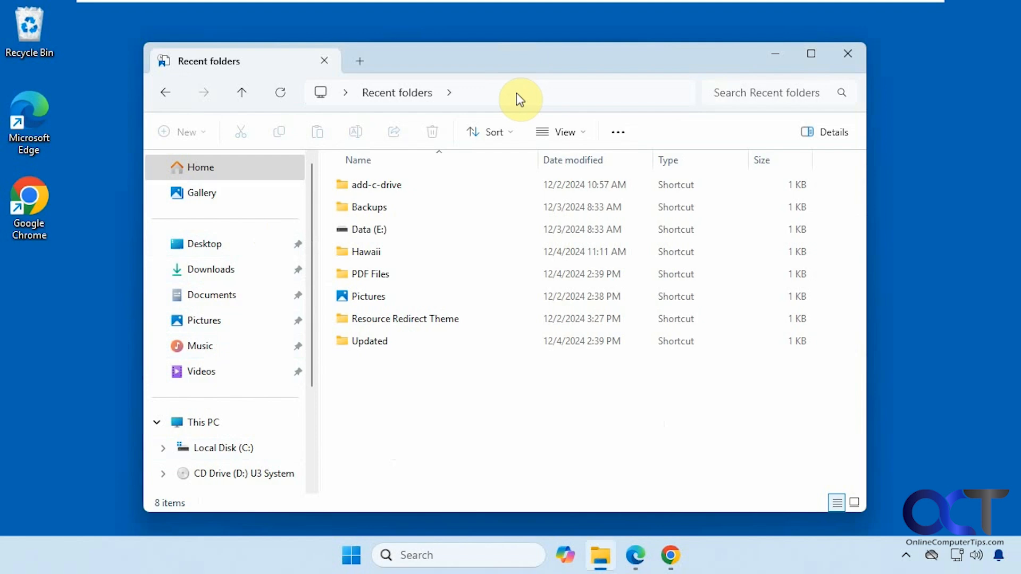
mouse_move(381, 101)
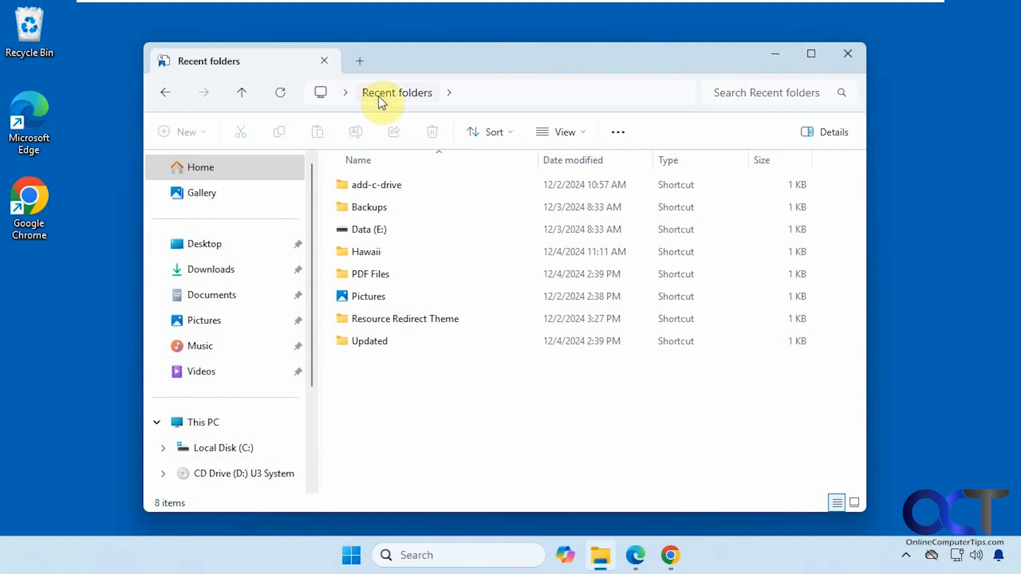
Pin Recent folders to Quick access from the See more menu and move the window higher.
click(617, 132)
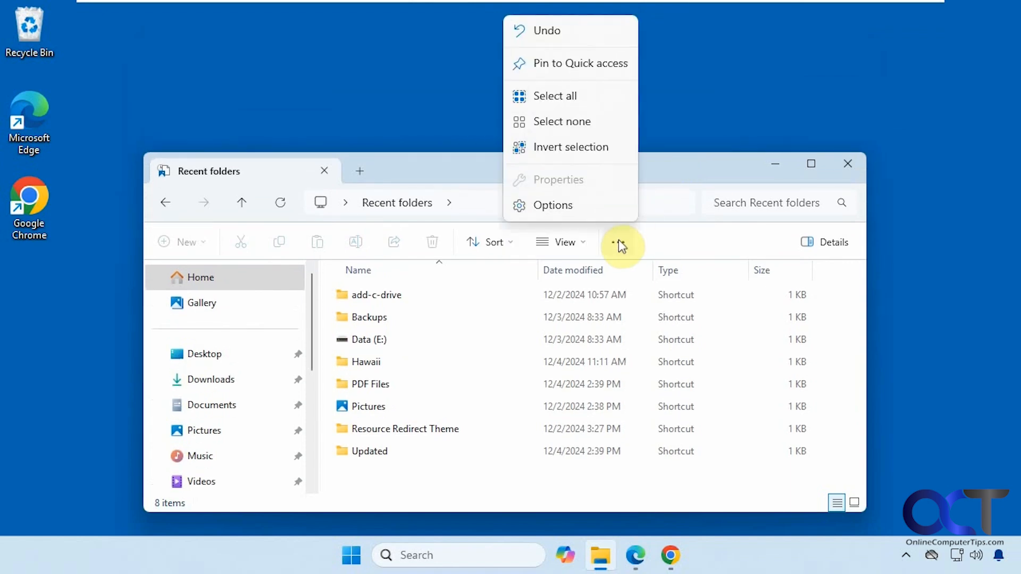
mouse_move(617, 211)
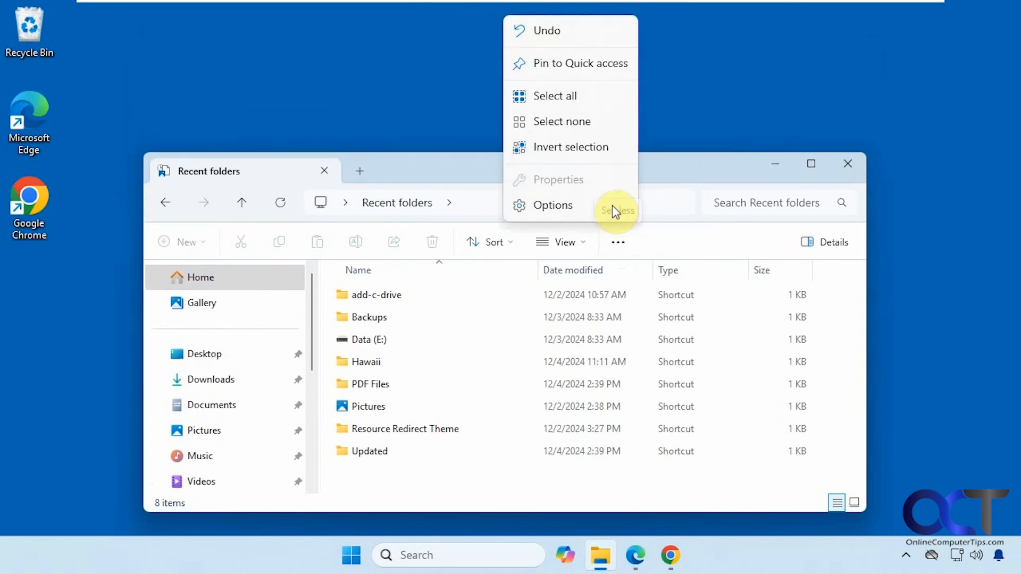
click(450, 212)
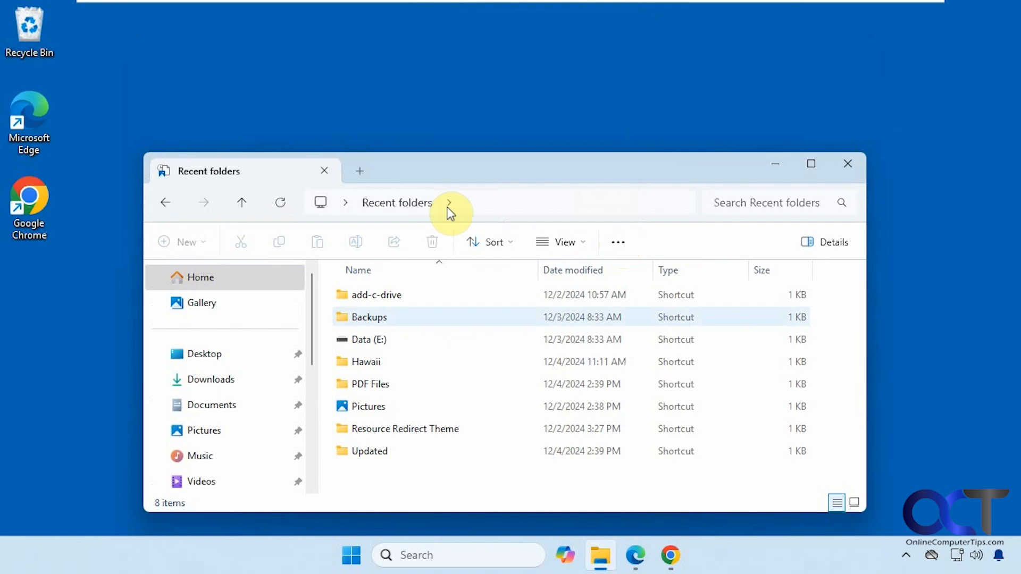
drag(457, 170, 456, 99)
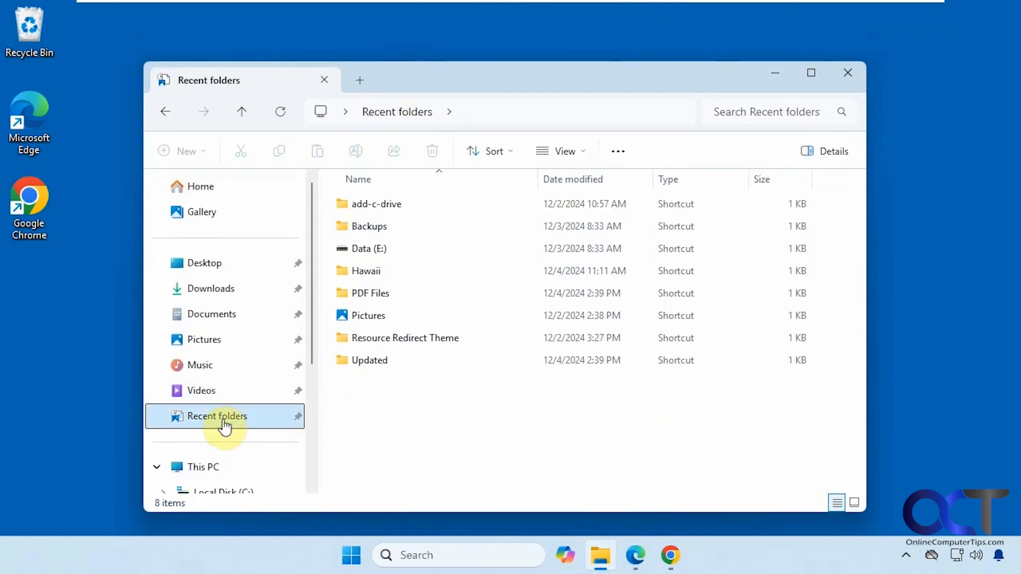
click(202, 466)
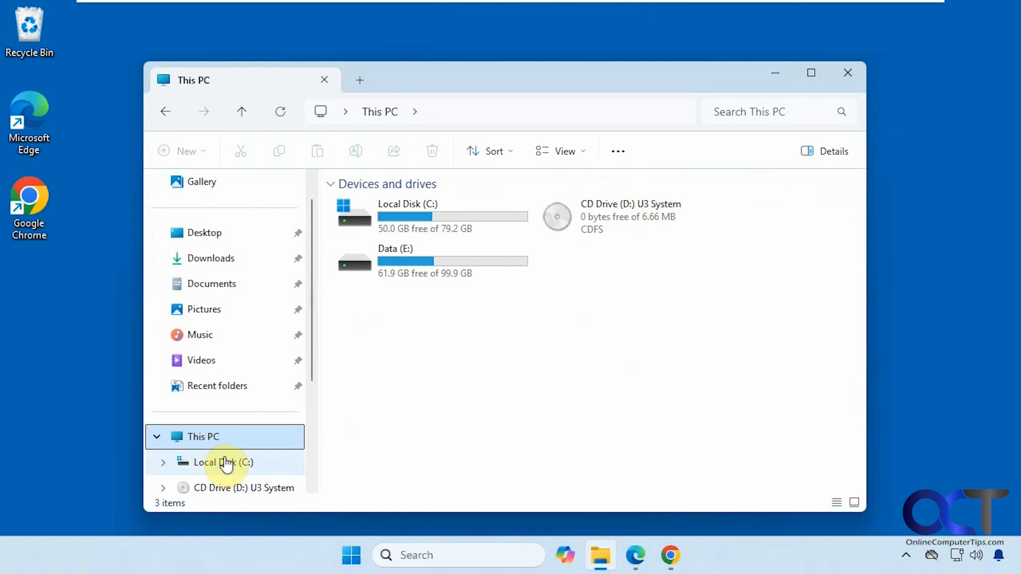
double_click(224, 463)
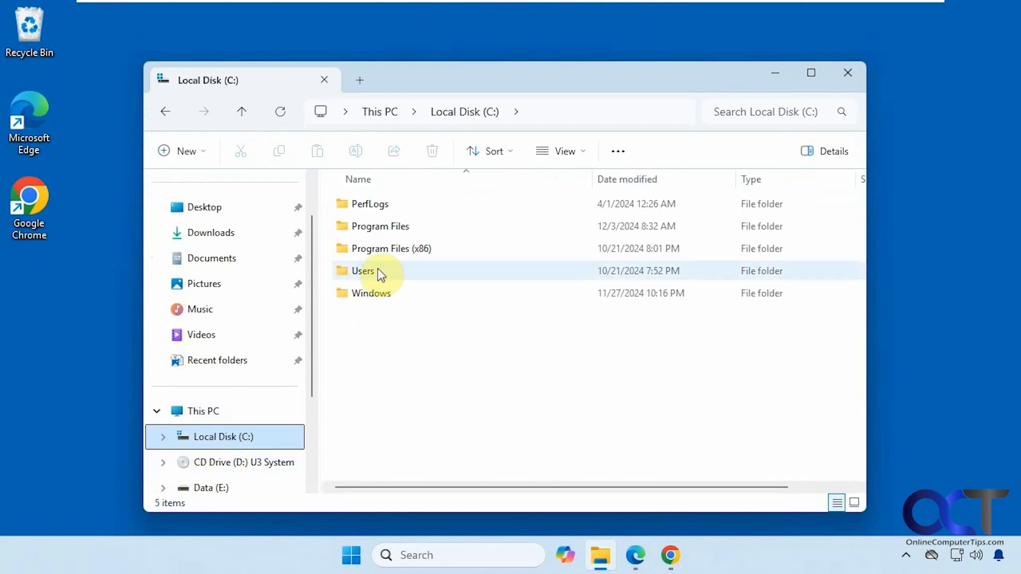
double_click(363, 271)
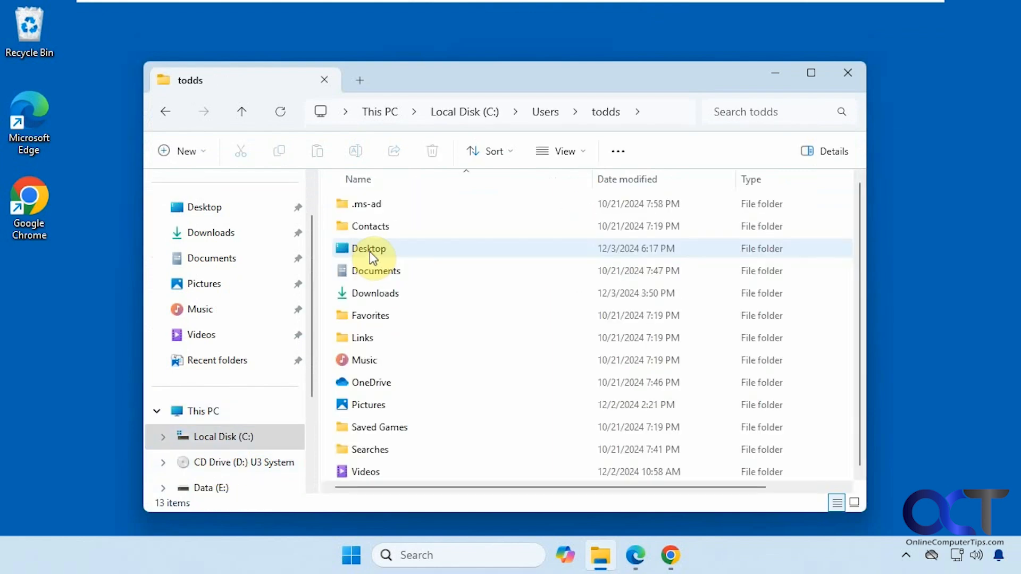
mouse_move(373, 331)
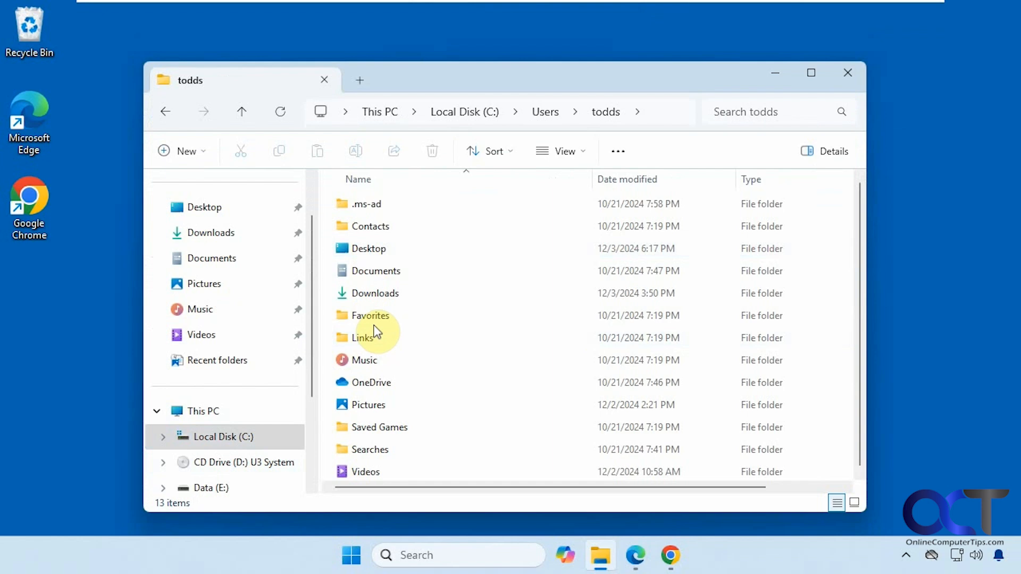
double_click(363, 338)
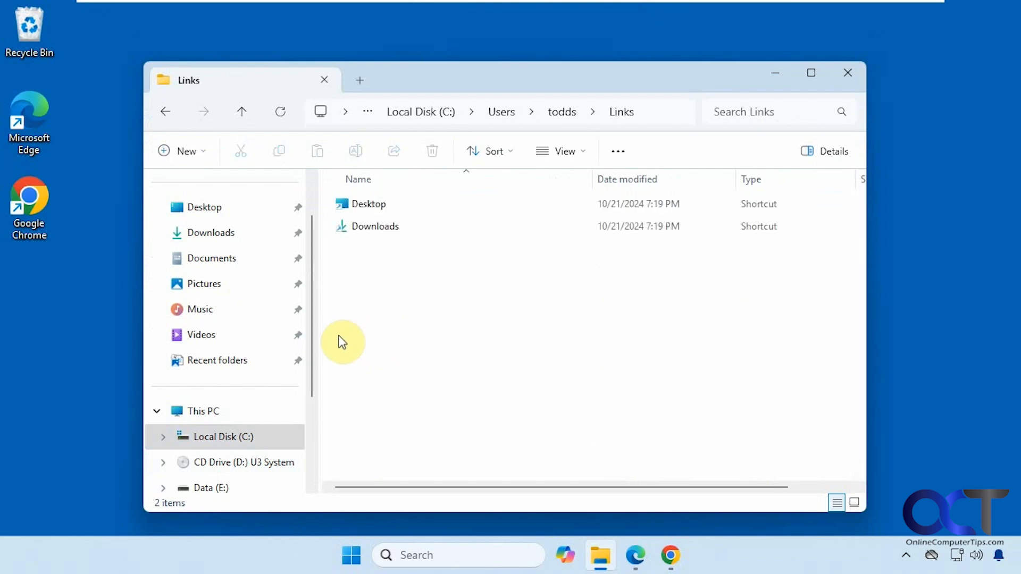
click(217, 361)
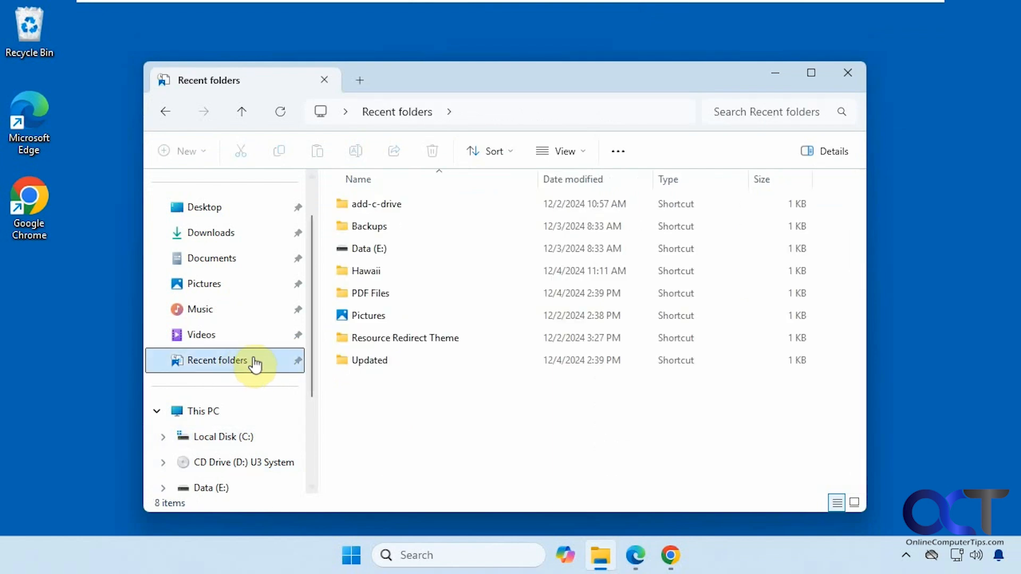
mouse_move(504, 408)
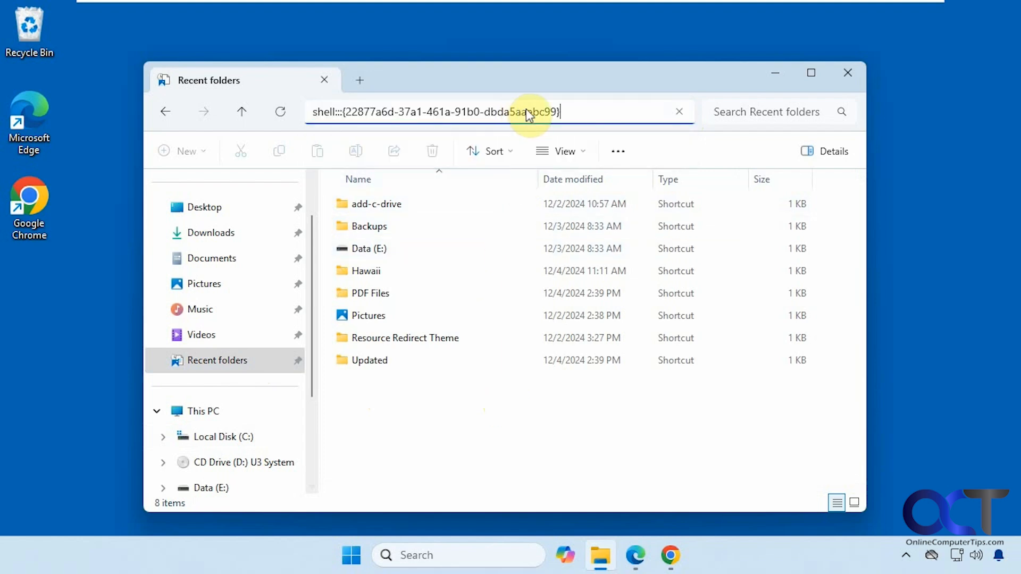
mouse_move(645, 124)
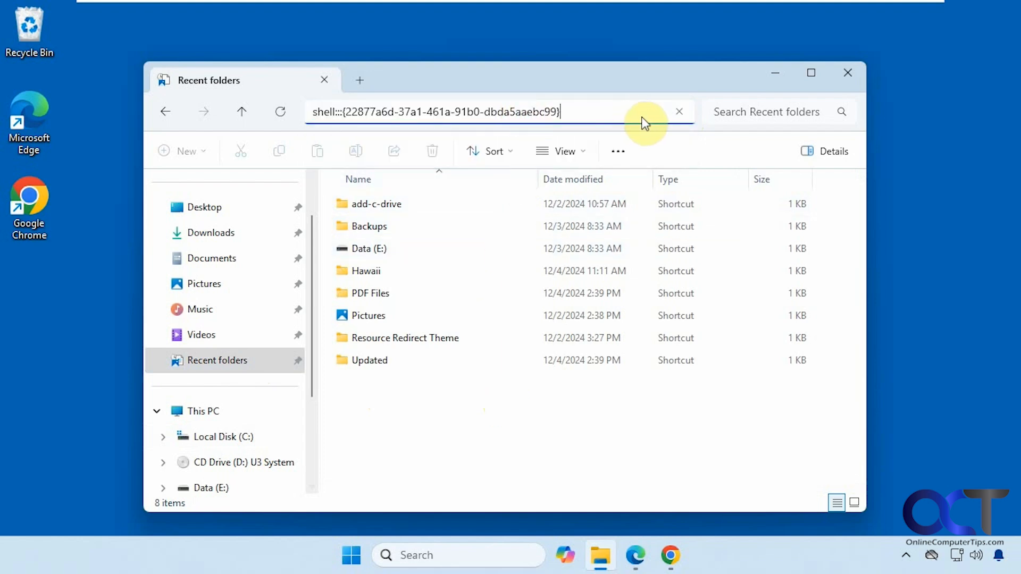
click(617, 151)
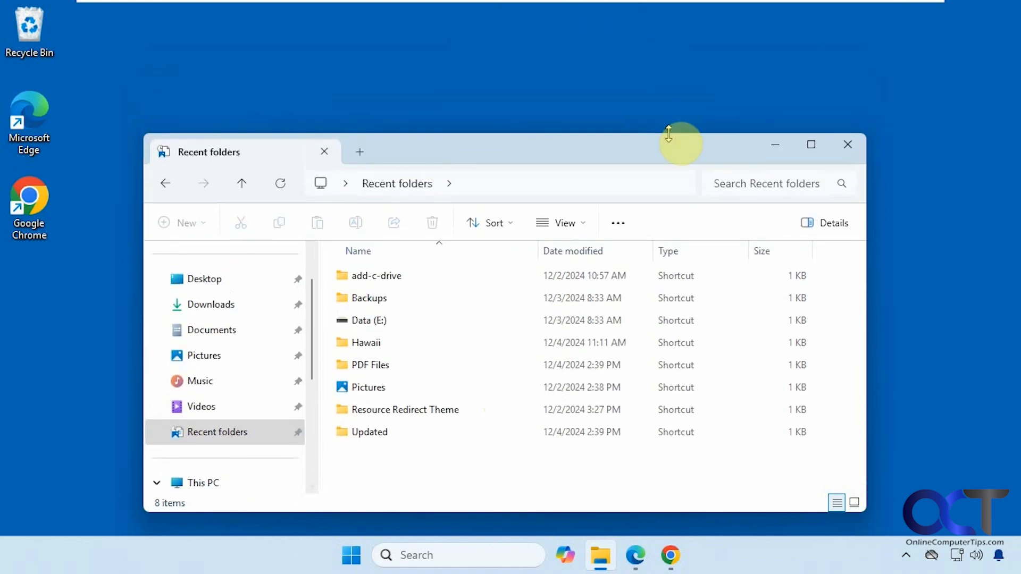
click(616, 222)
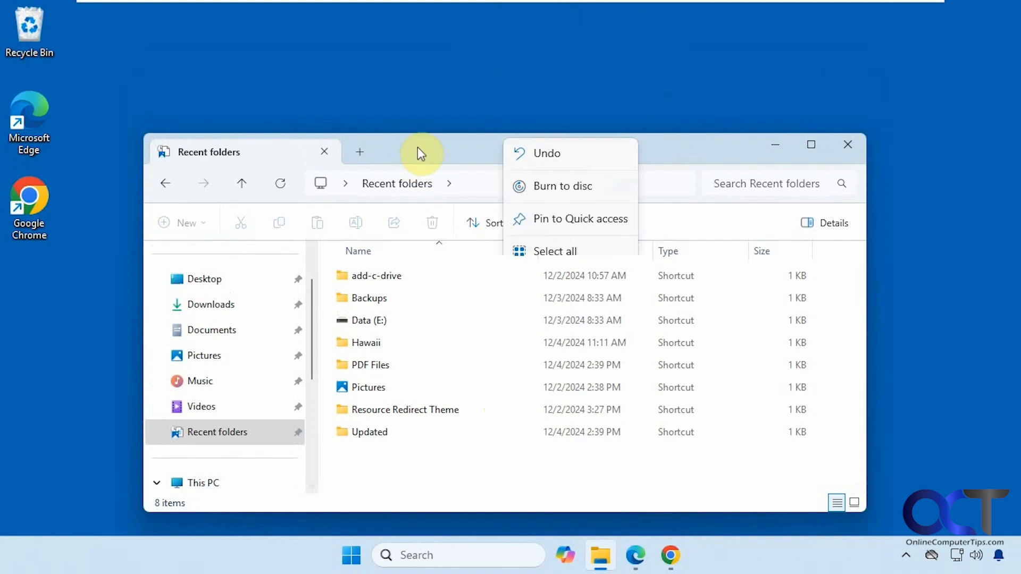
click(216, 432)
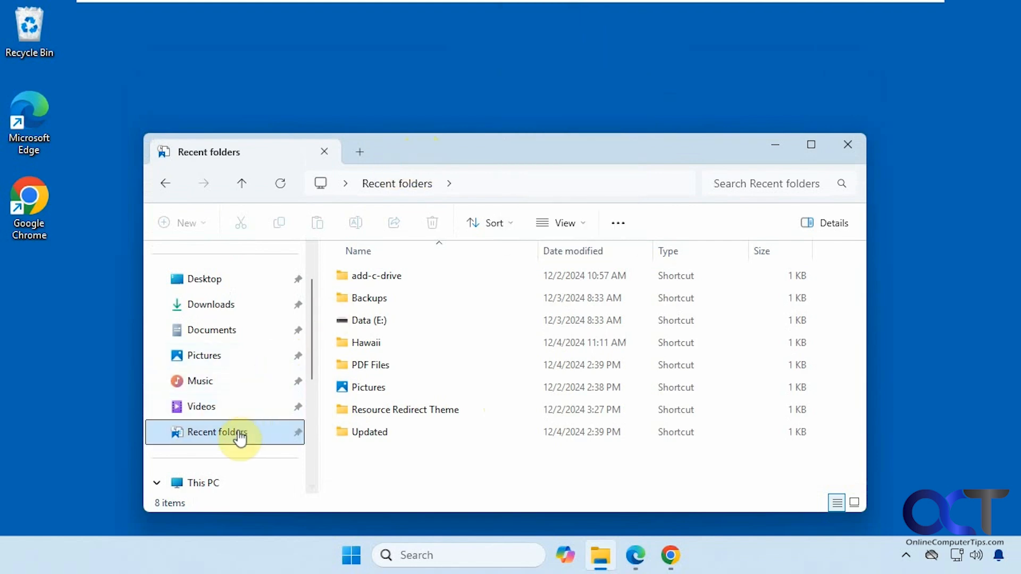
Unpin Recent folders from Quick access via its navigation-pane context menu.
right_click(209, 432)
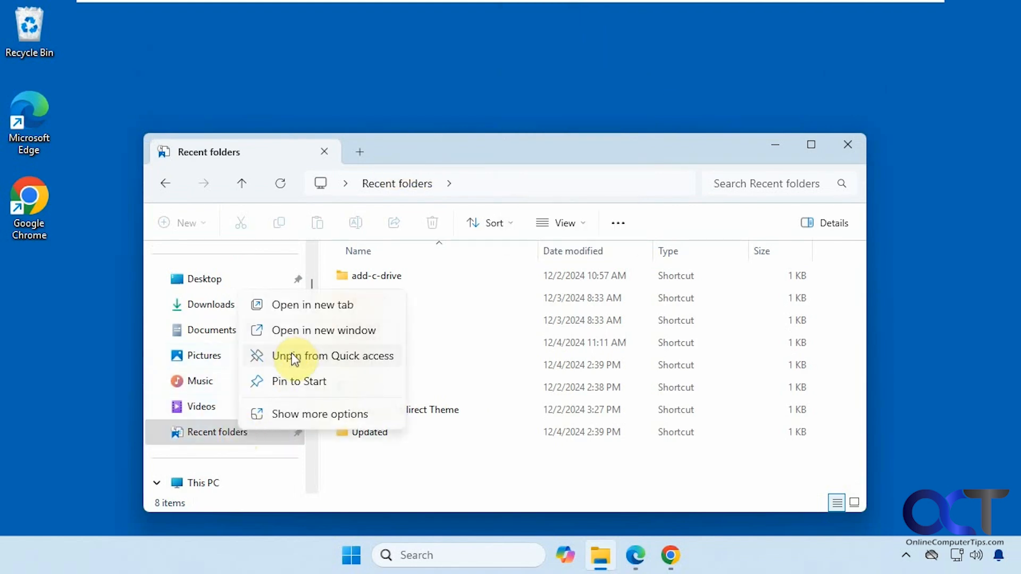
click(333, 355)
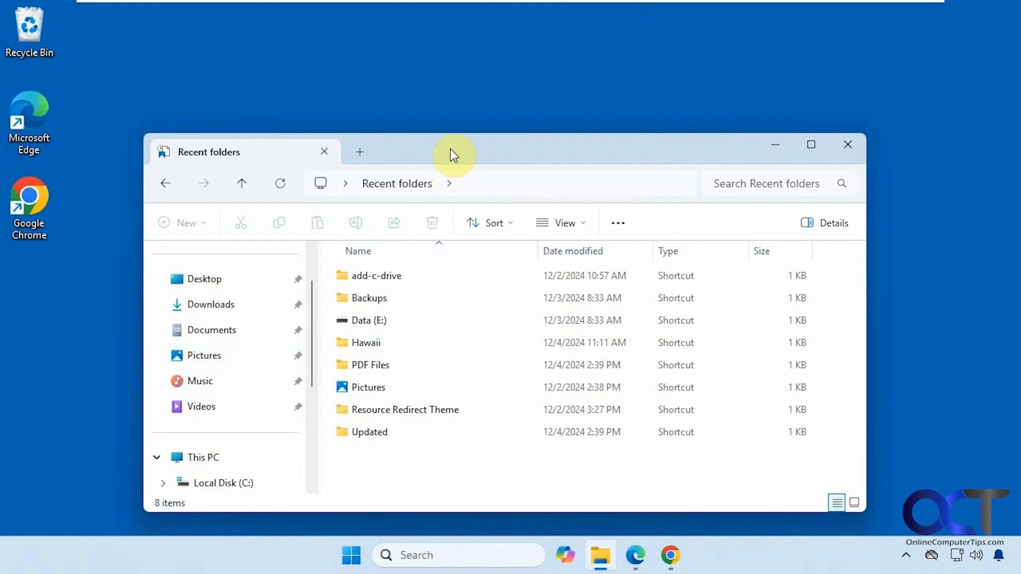